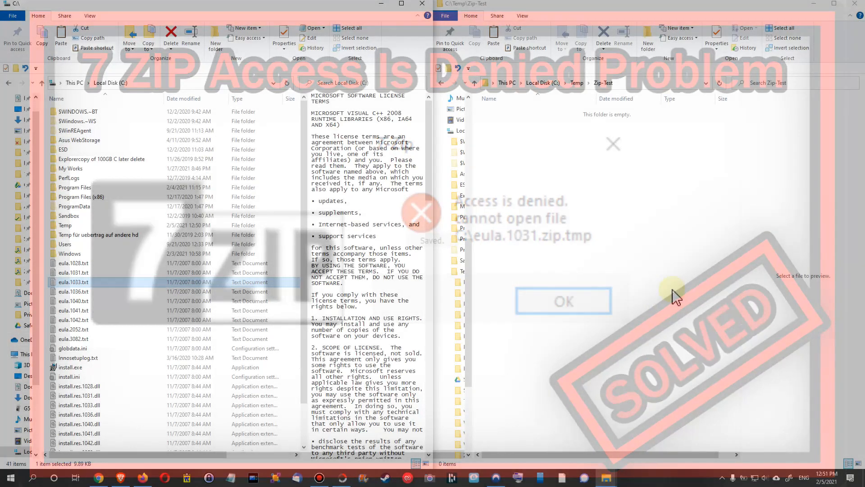
# Select eula.1028.txt in C:\ and bring up its 7-Zip archive options.
pyautogui.click(563, 301)
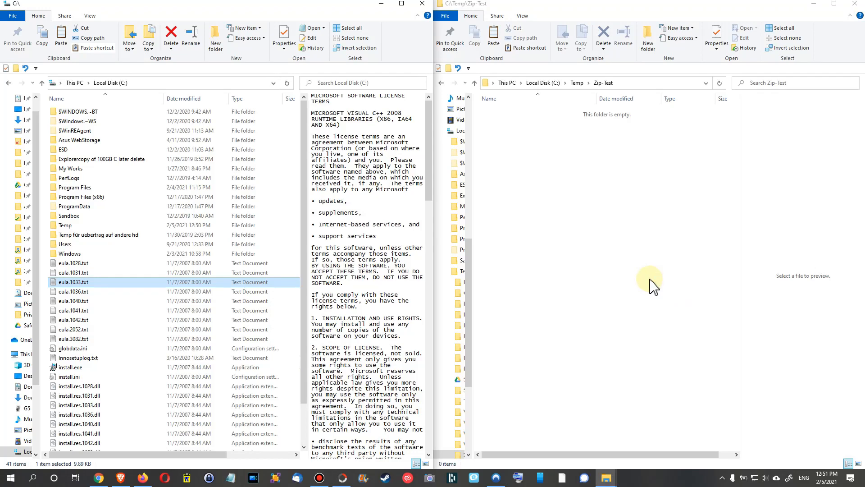
pyautogui.moveTo(102, 291)
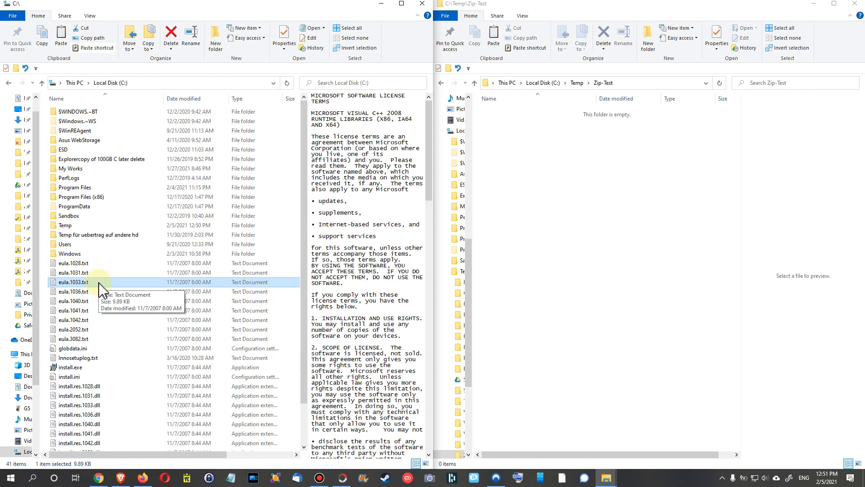
pyautogui.moveTo(88, 292)
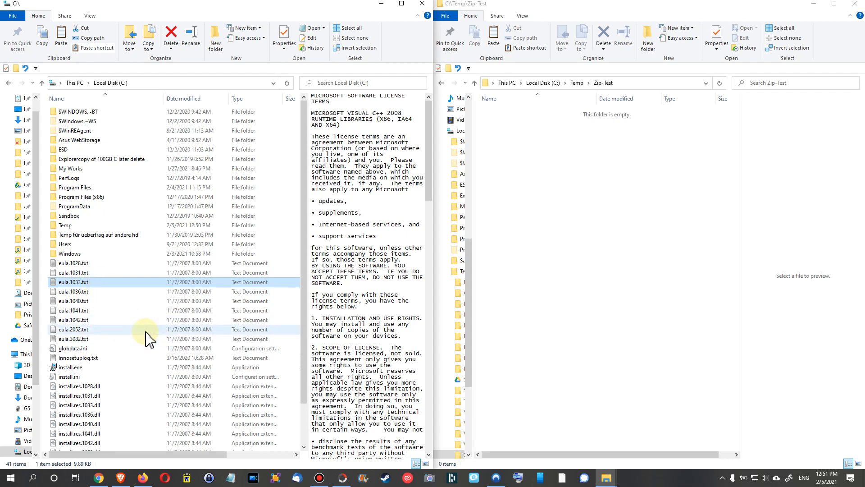
pyautogui.moveTo(152, 337)
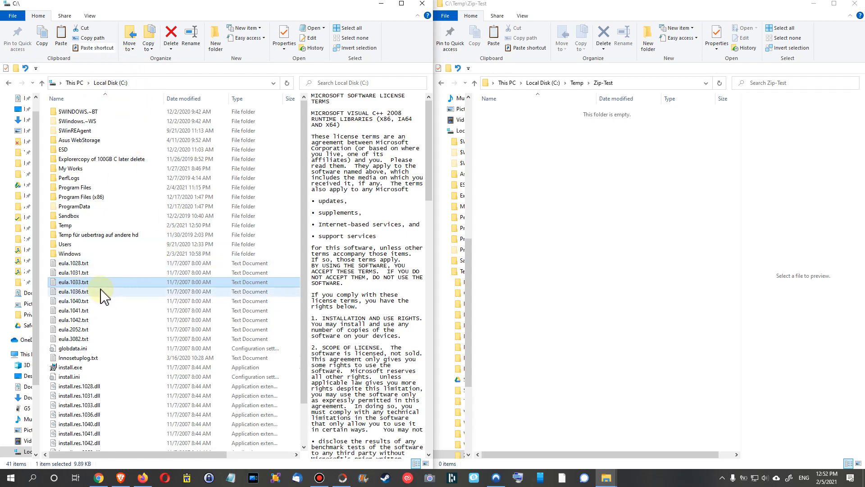
pyautogui.moveTo(89, 290)
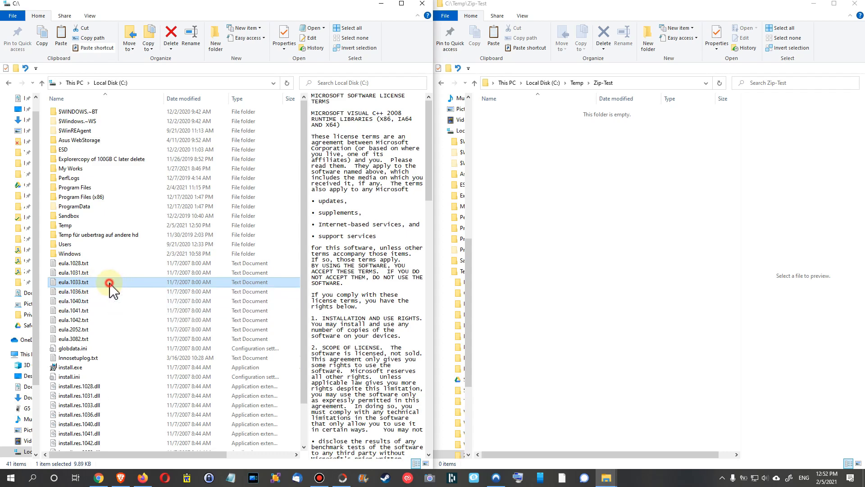
pyautogui.doubleClick(74, 282)
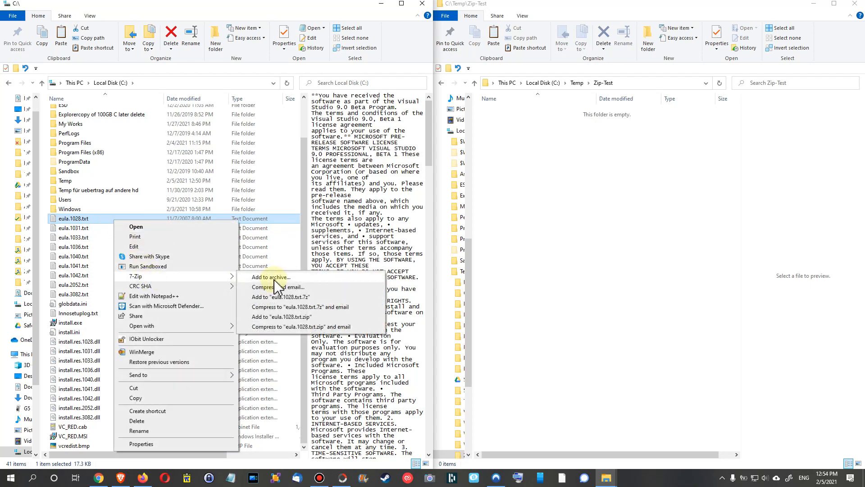
# Try zipping eula.1028.txt to eula.1028.zip in C:\, dismiss Access denied, reselect eula.1033.txt.
pyautogui.click(270, 277)
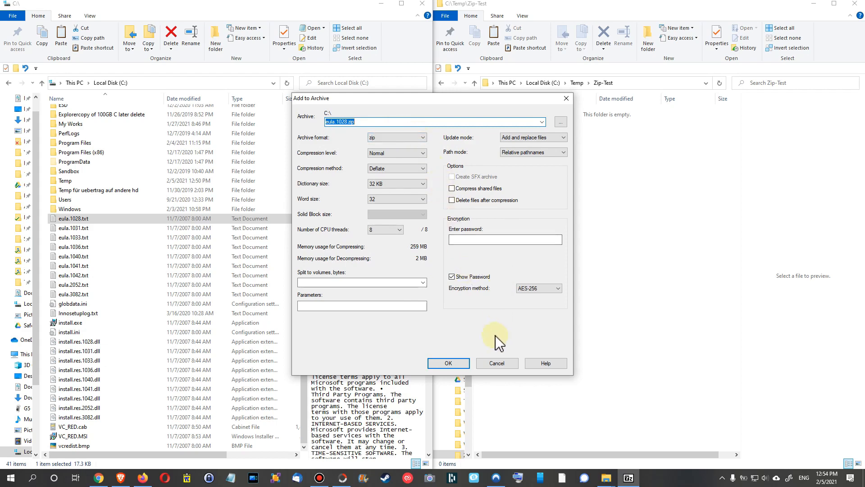
pyautogui.click(447, 363)
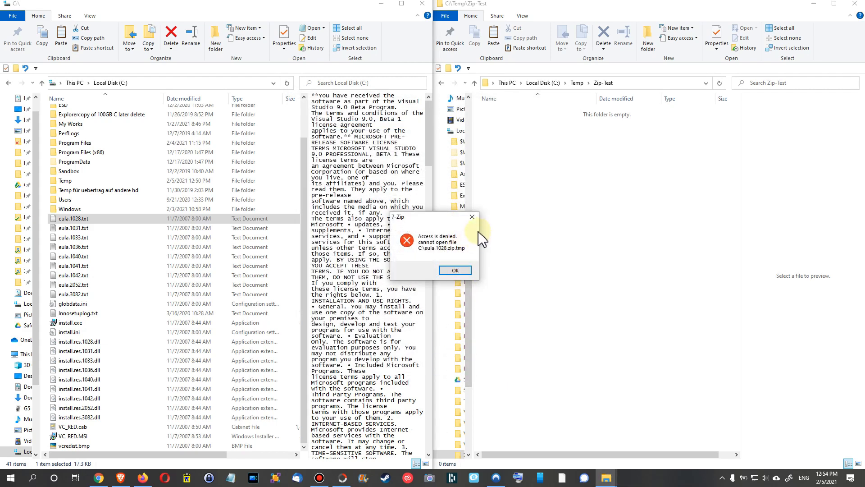
pyautogui.moveTo(499, 248)
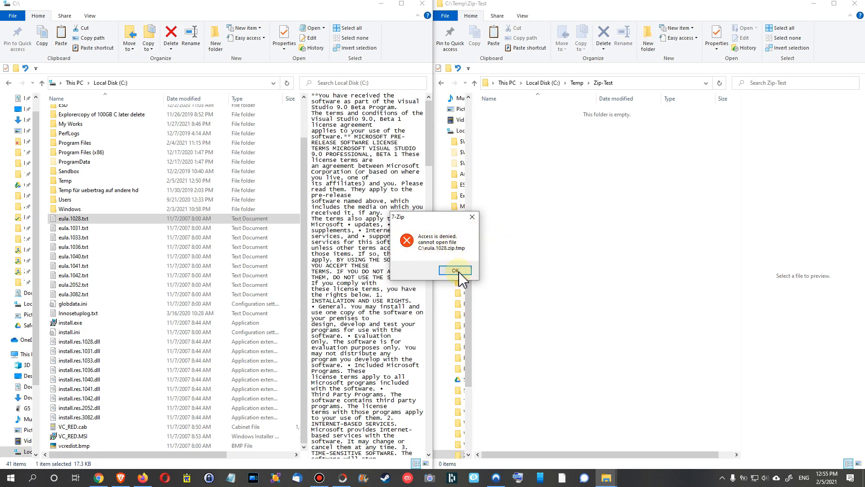
pyautogui.click(455, 271)
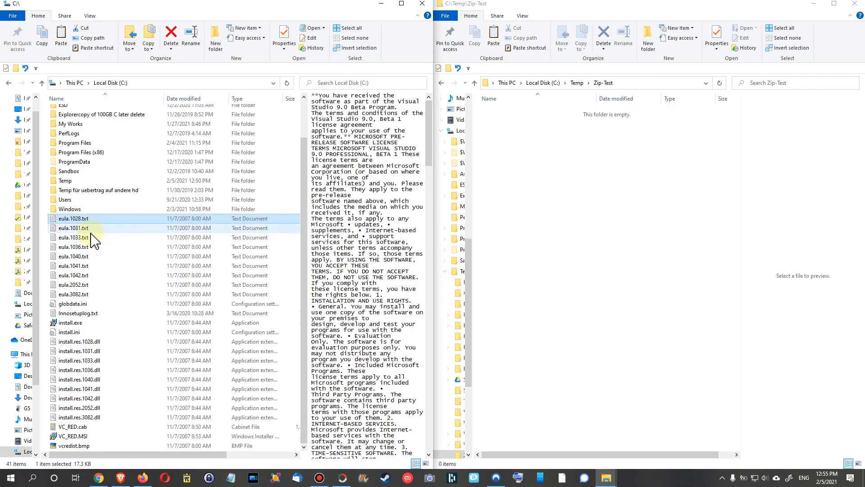
pyautogui.click(74, 238)
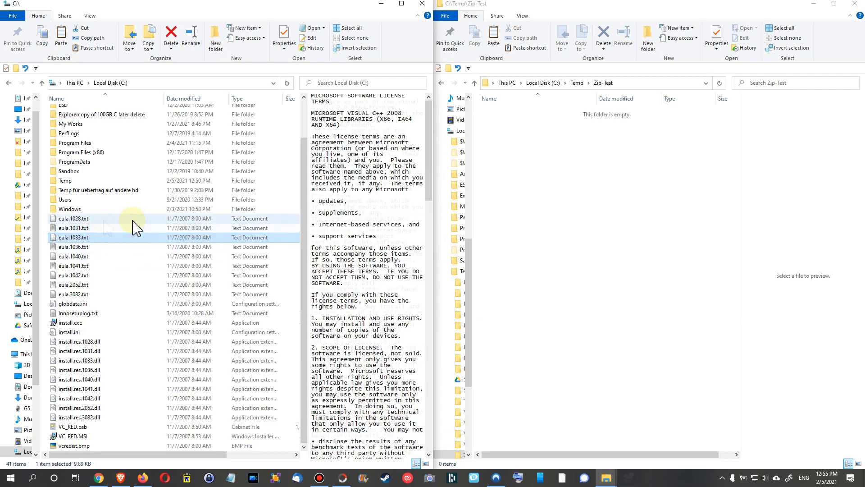
# Paste a copy of eula.1028.txt into C:\ with administrator permission, creating 'eula.1028 - Copy.txt'.
pyautogui.click(73, 218)
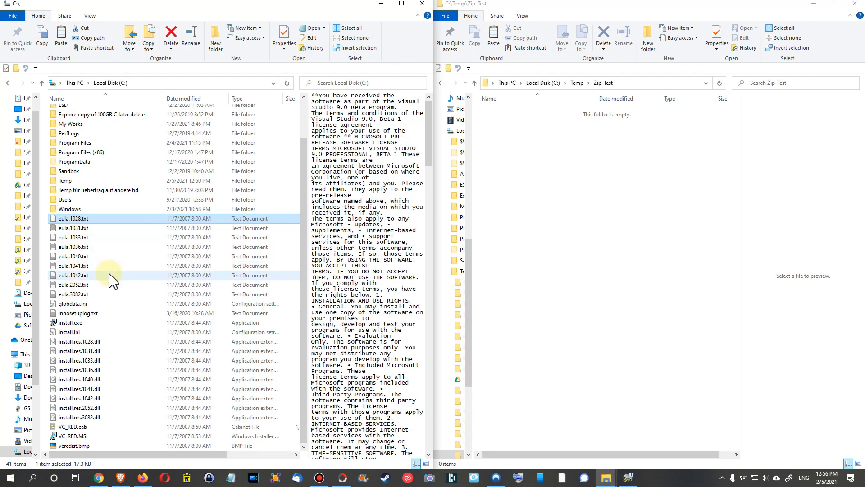
pyautogui.moveTo(121, 282)
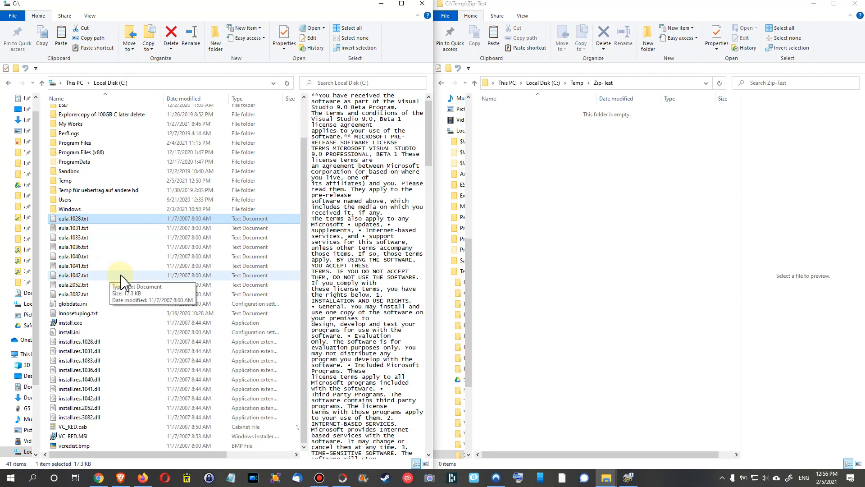
pyautogui.click(72, 284)
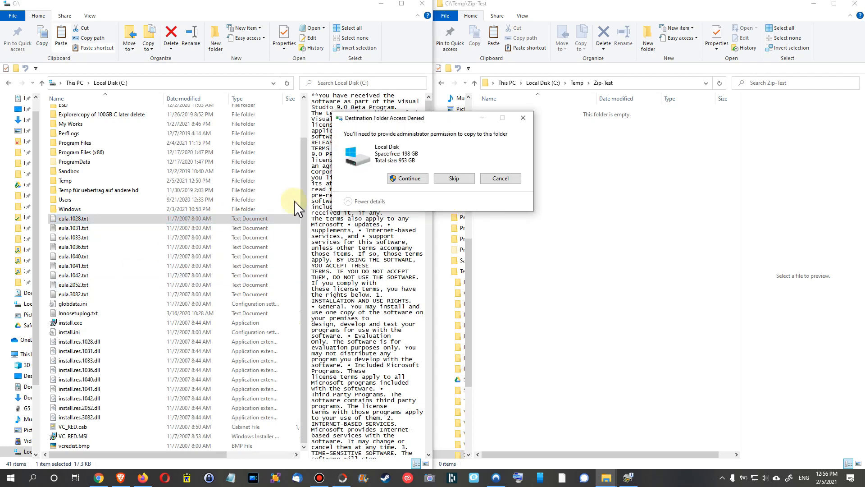
pyautogui.click(408, 178)
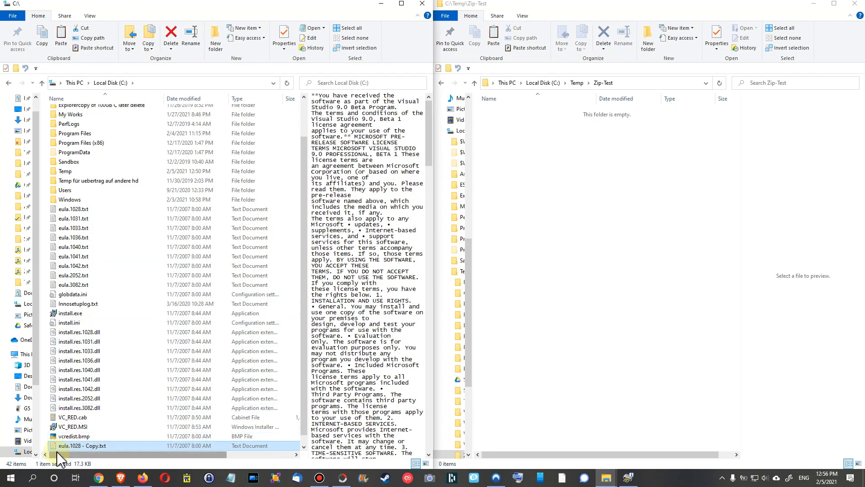
pyautogui.moveTo(128, 370)
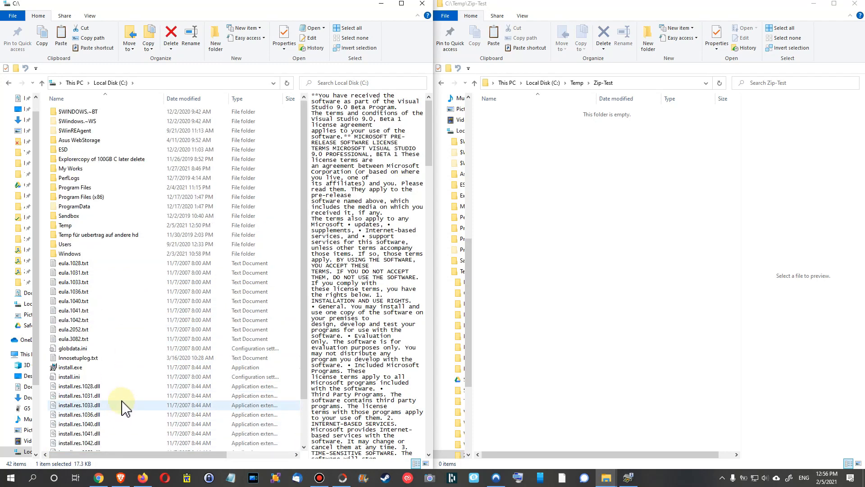
pyautogui.click(74, 263)
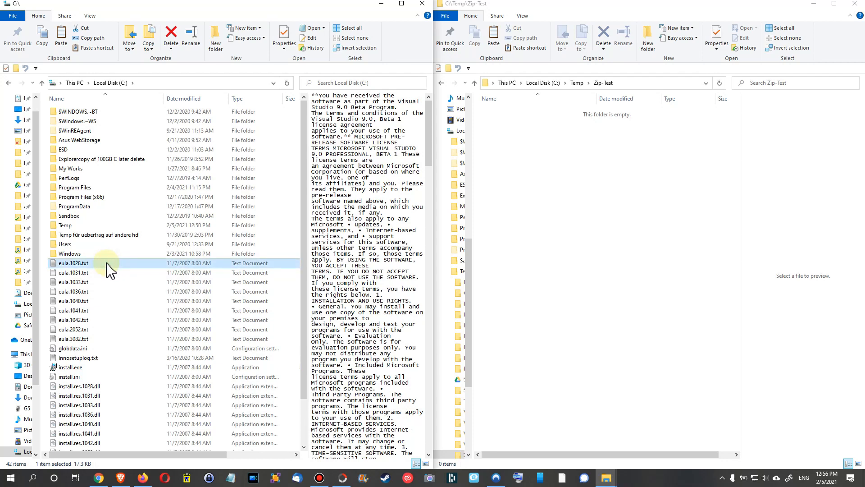
pyautogui.moveTo(121, 274)
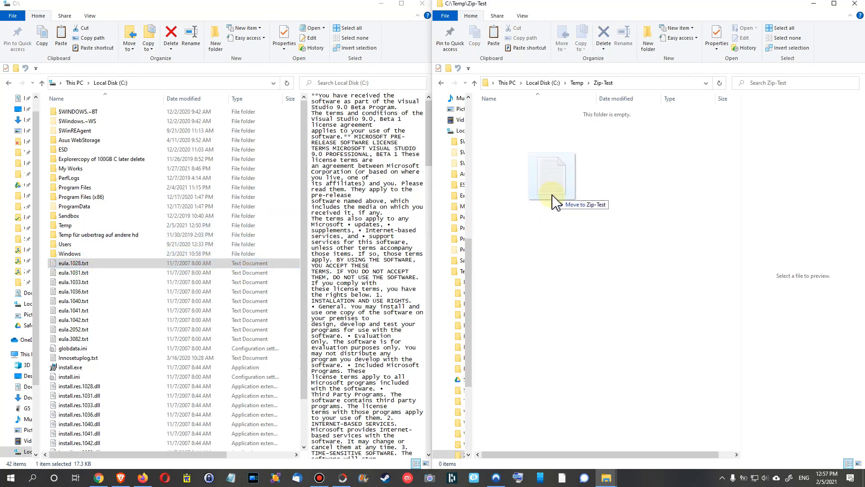
# Right-drag eula.1028.txt into C:\Temp\Zip-Test and choose 'Copy here'.
pyautogui.rightClick(556, 200)
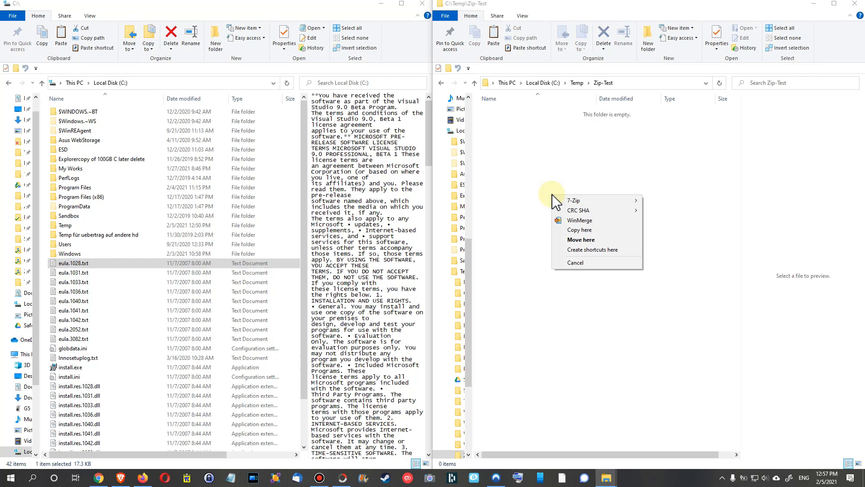
pyautogui.moveTo(554, 202)
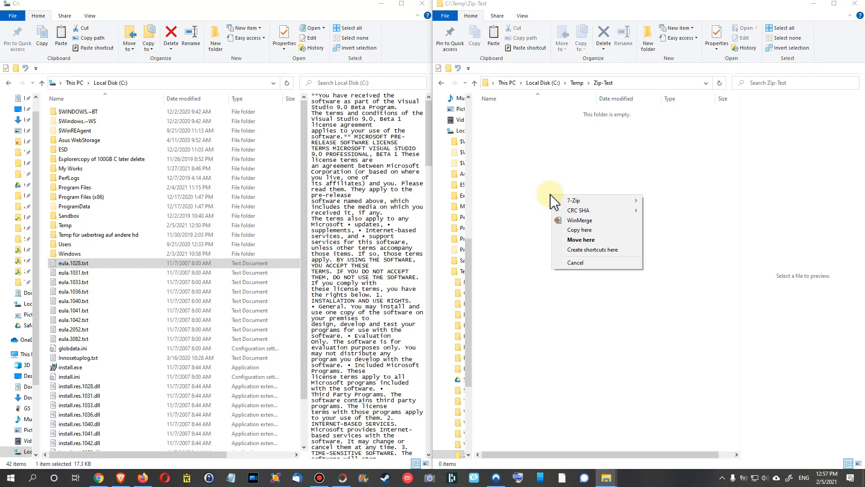
pyautogui.moveTo(572, 229)
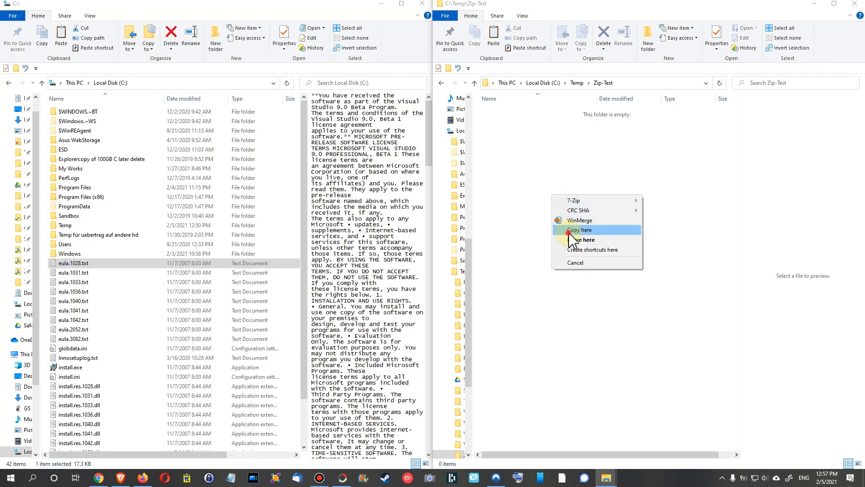
pyautogui.click(581, 230)
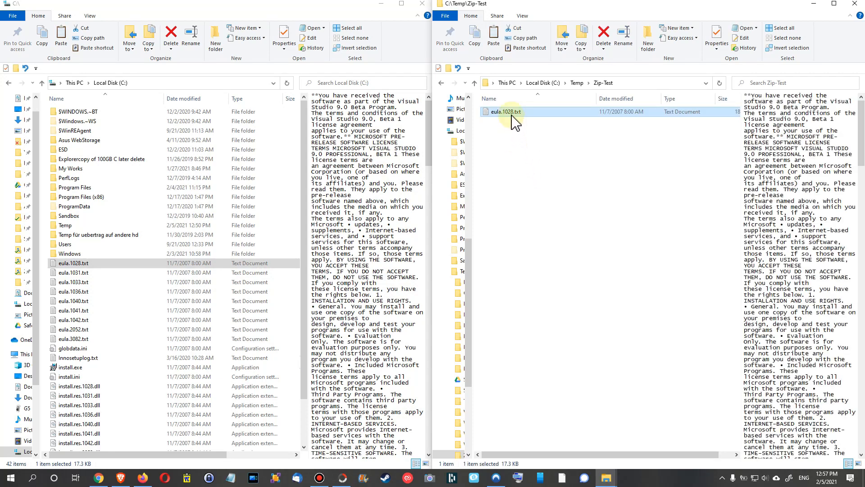
pyautogui.rightClick(506, 112)
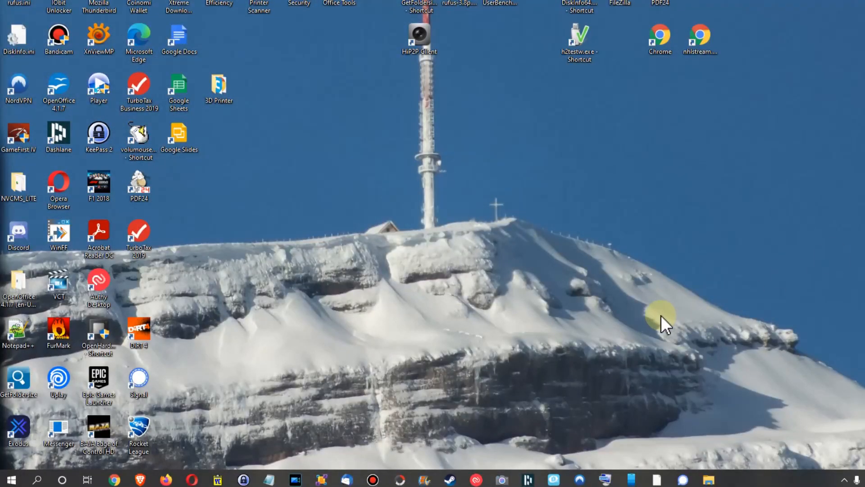
pyautogui.moveTo(423, 344)
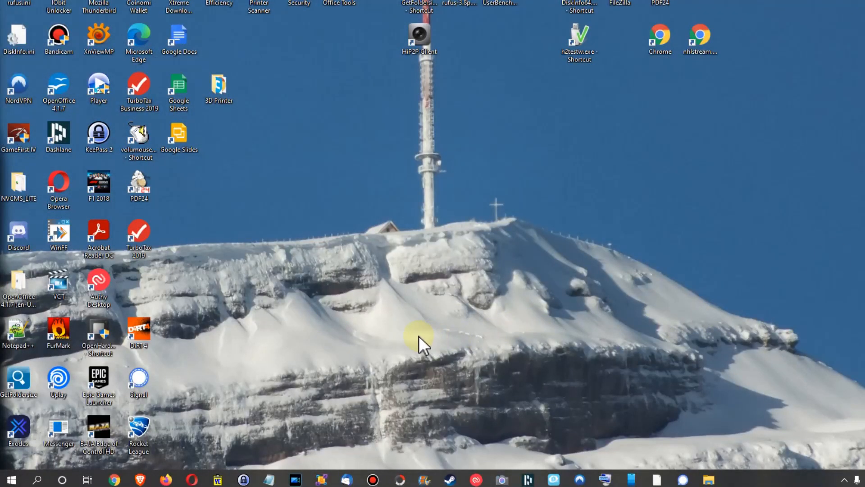
pyautogui.moveTo(231, 425)
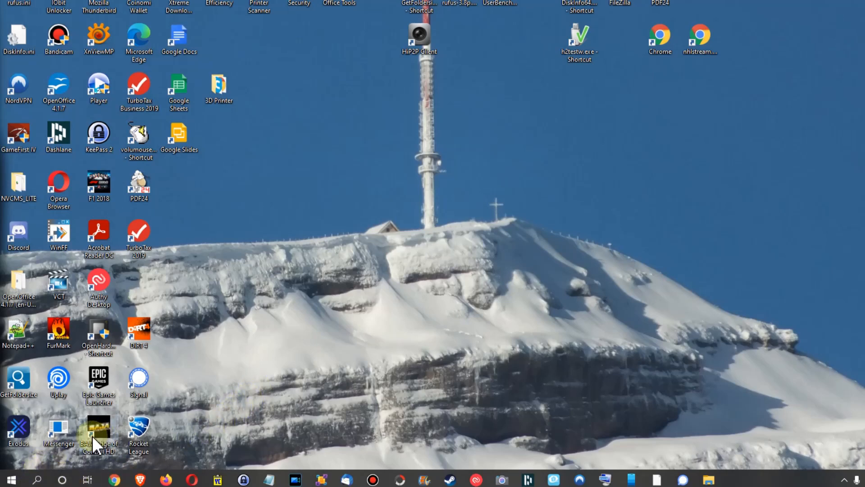
# Find 7-Zip File Manager in Start search and run it as administrator, confirming the prompt.
pyautogui.click(10, 479)
pyautogui.write('7')
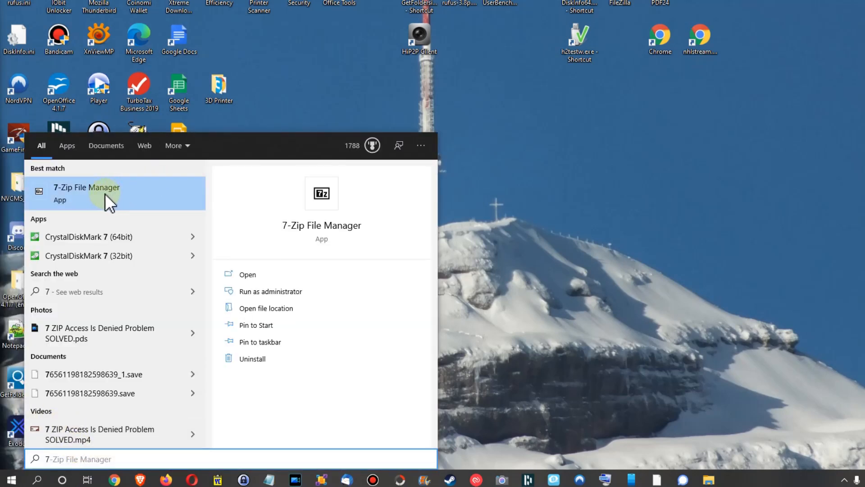
pyautogui.rightClick(87, 192)
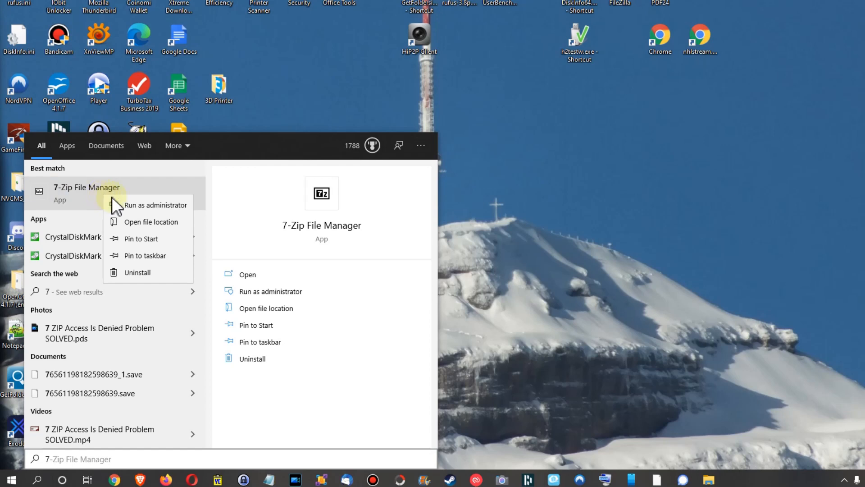
pyautogui.click(86, 193)
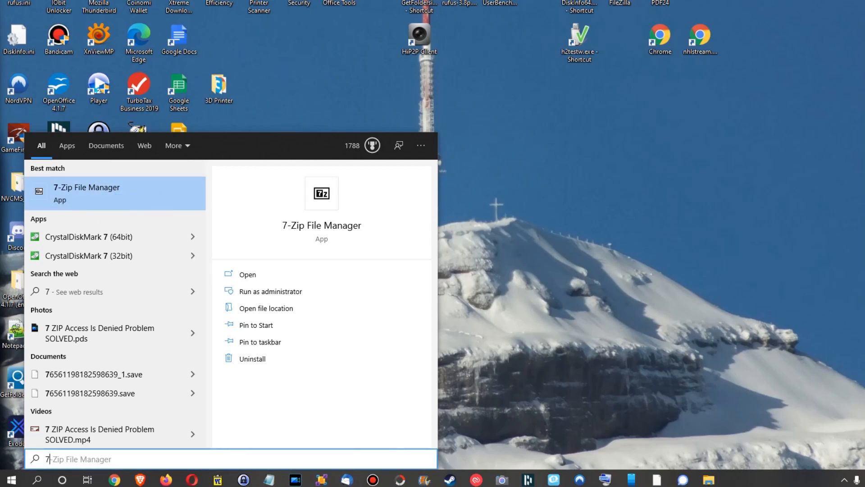
pyautogui.click(247, 275)
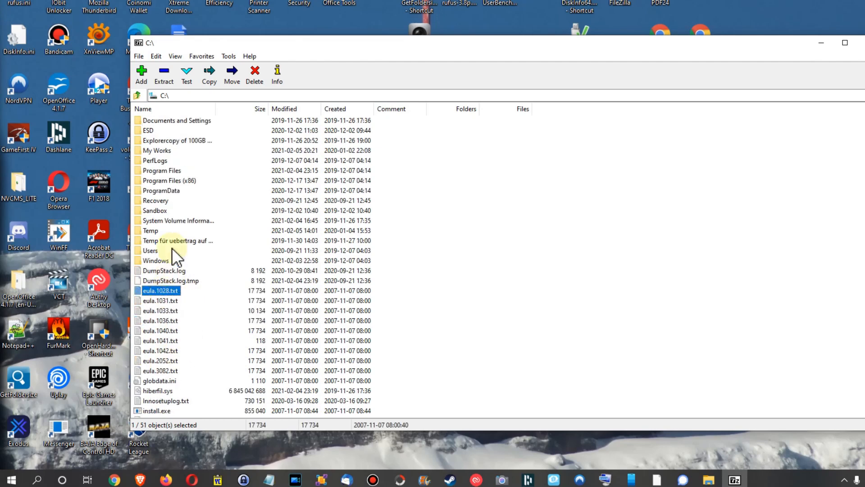
# Add eula.1028.txt to a zip archive, creating eula.1028.zip in C:\.
pyautogui.click(141, 75)
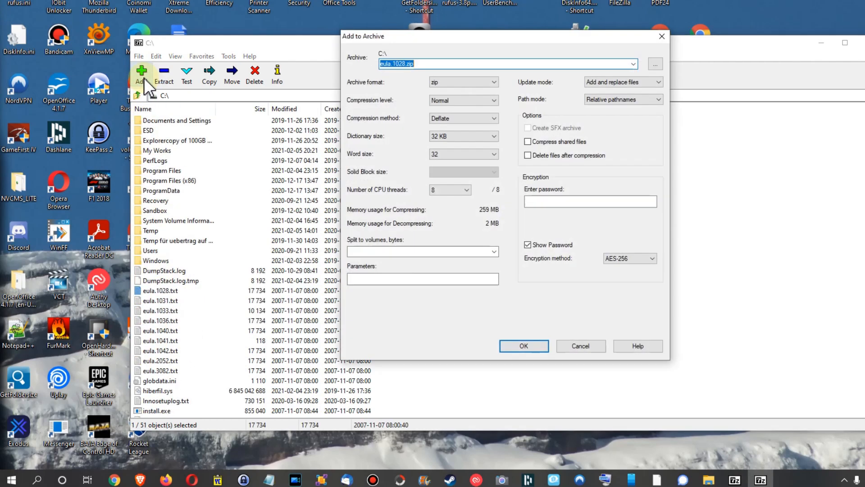
pyautogui.click(523, 346)
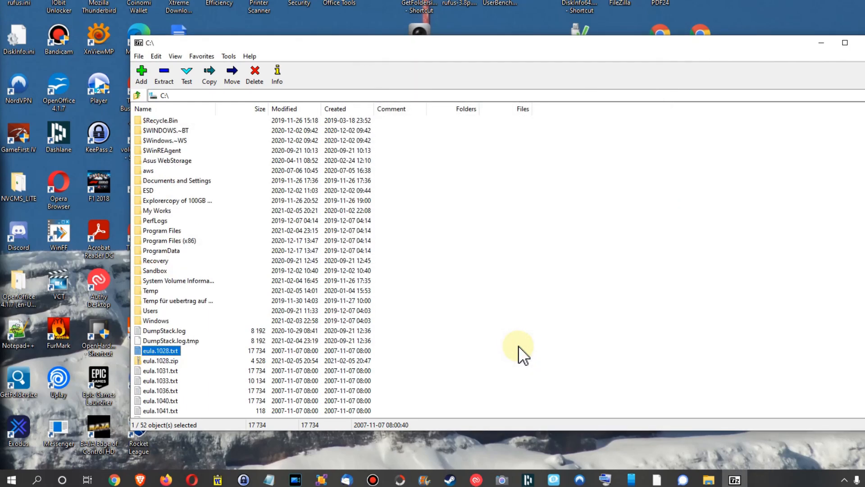
pyautogui.moveTo(200, 370)
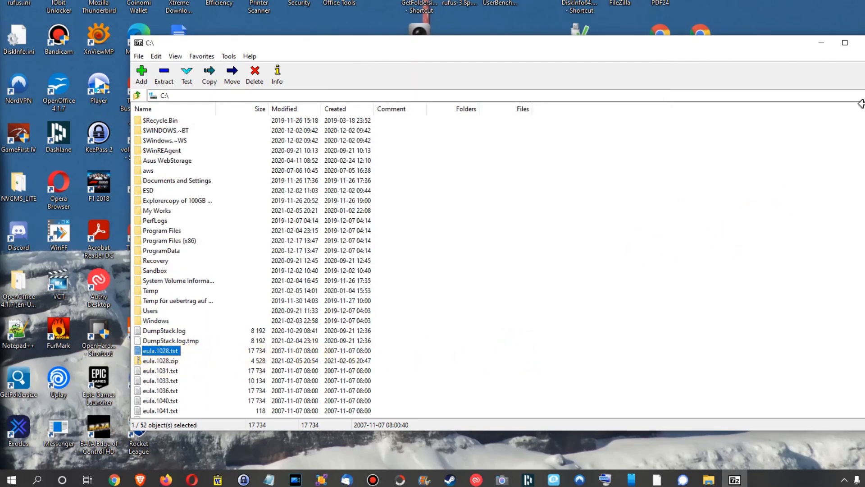
pyautogui.moveTo(822, 5)
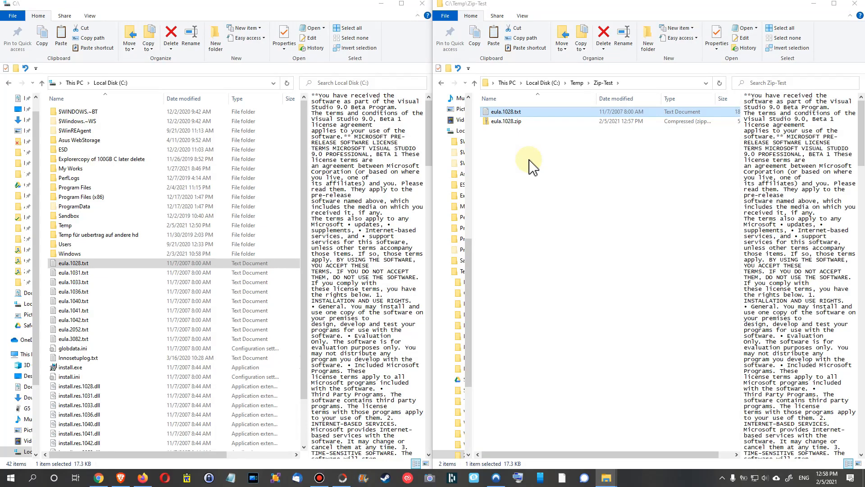
pyautogui.moveTo(538, 172)
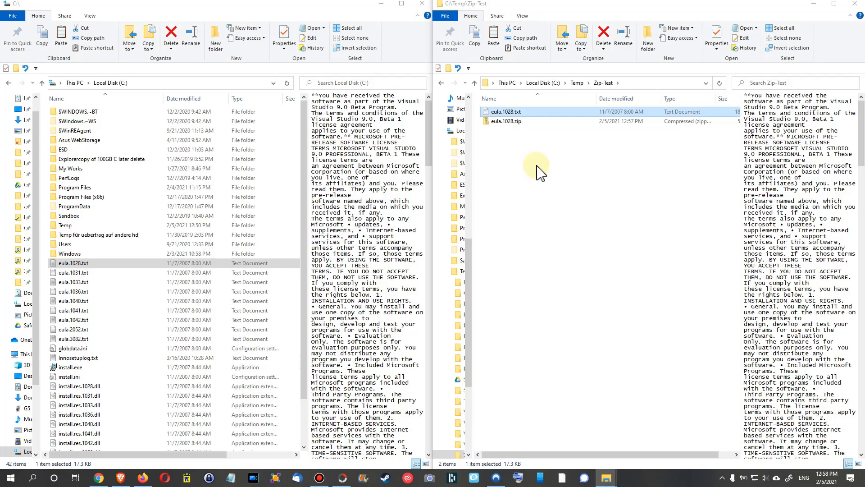